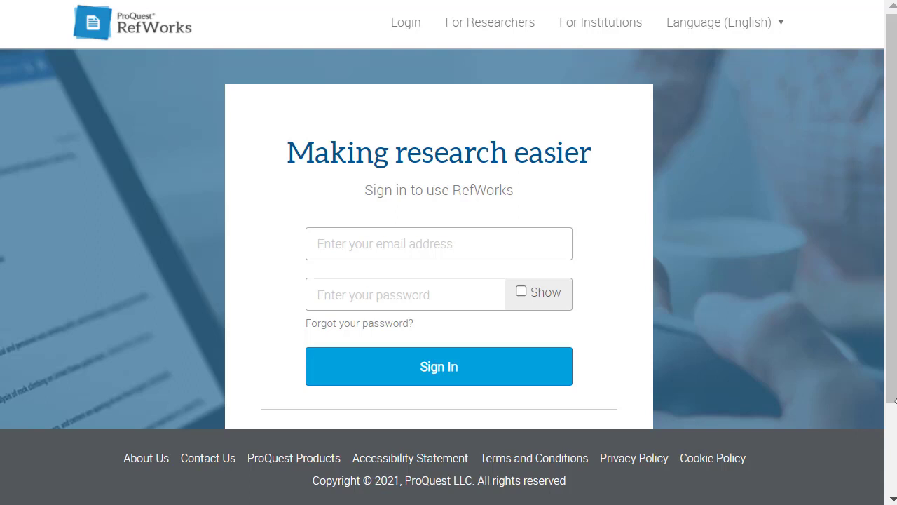
- Choose Judson University as the institution and continue to its own sign-in page
{"action": "scroll", "scroll_direction": "down", "scroll_amount": 3}
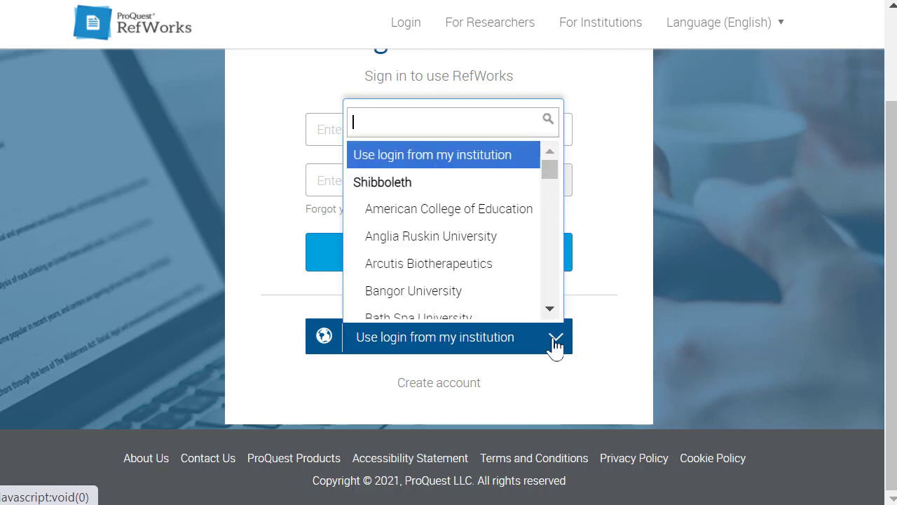
{"action": "type", "text": "judson"}
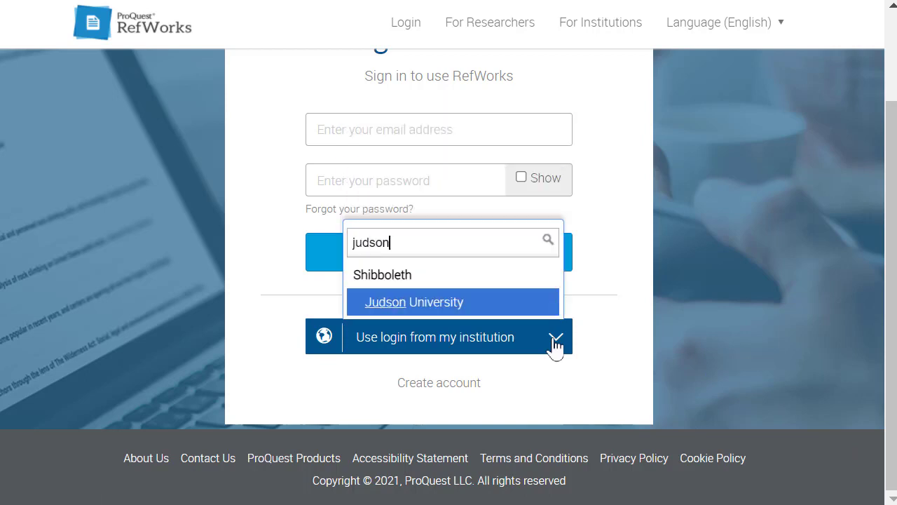
{"action": "left_click", "coordinate": [413, 301]}
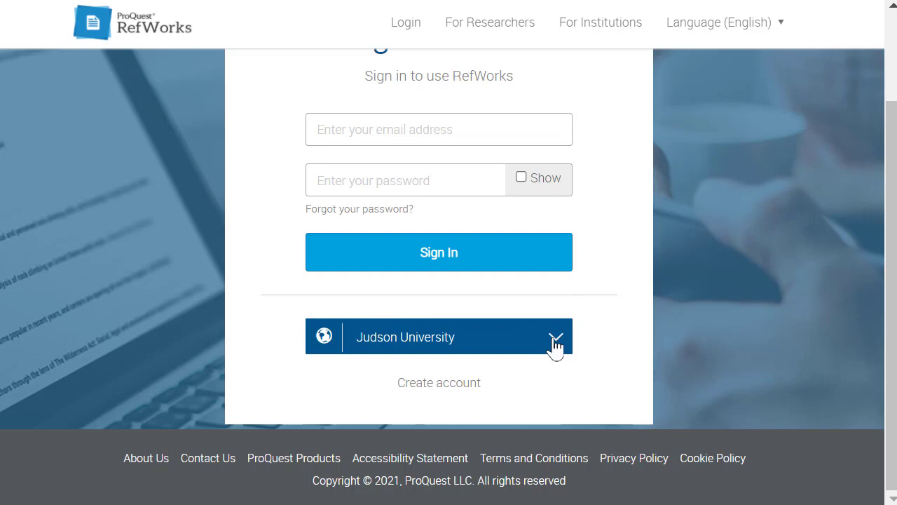
{"action": "left_click", "coordinate": [439, 336]}
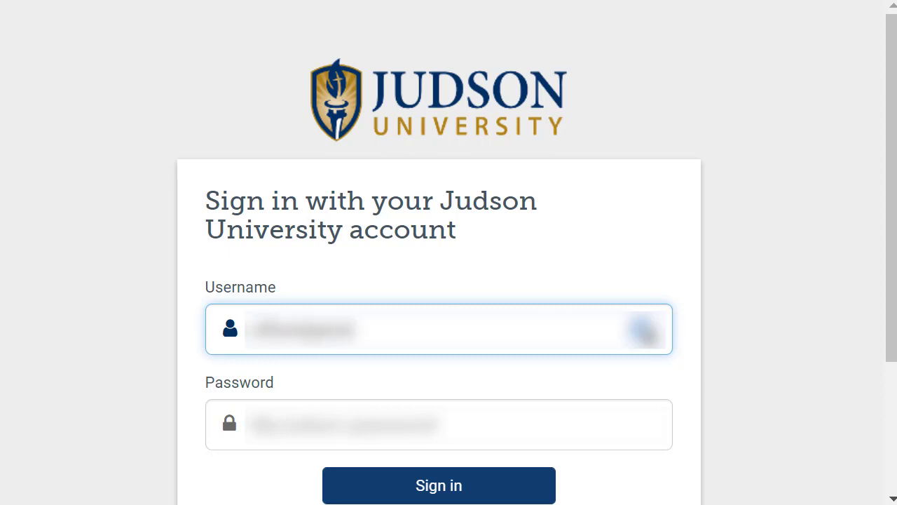
- Enter the account password and submit the university login to reach the empty library
{"action": "left_click", "coordinate": [437, 427]}
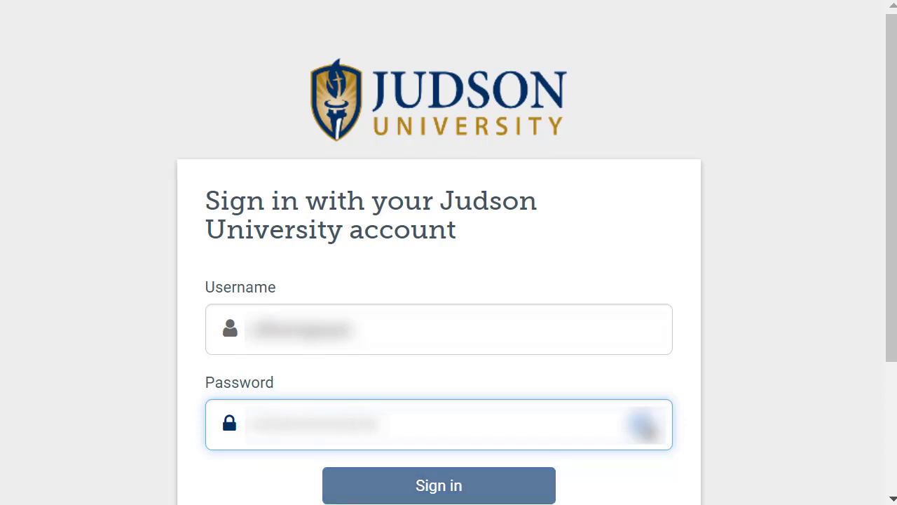
{"action": "left_click", "coordinate": [439, 485]}
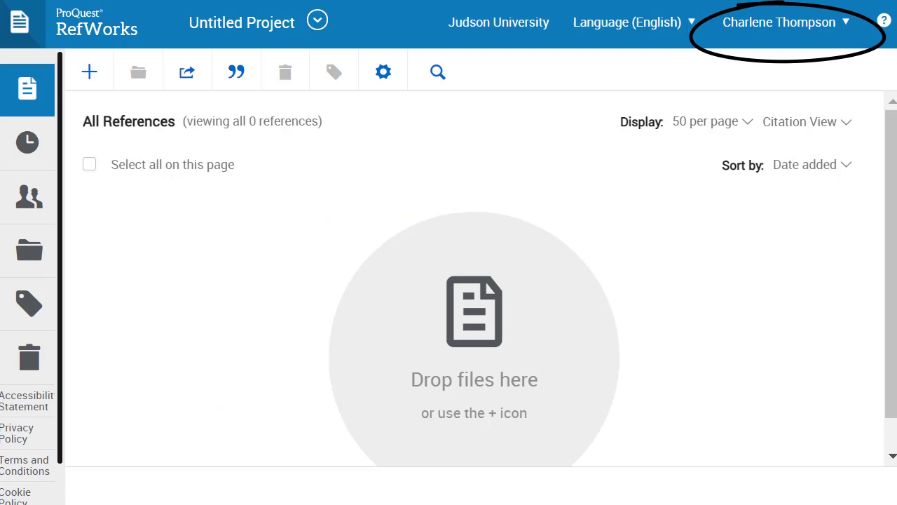
- Review the RefWorks account settings from the account name menu
{"action": "left_click", "coordinate": [791, 21]}
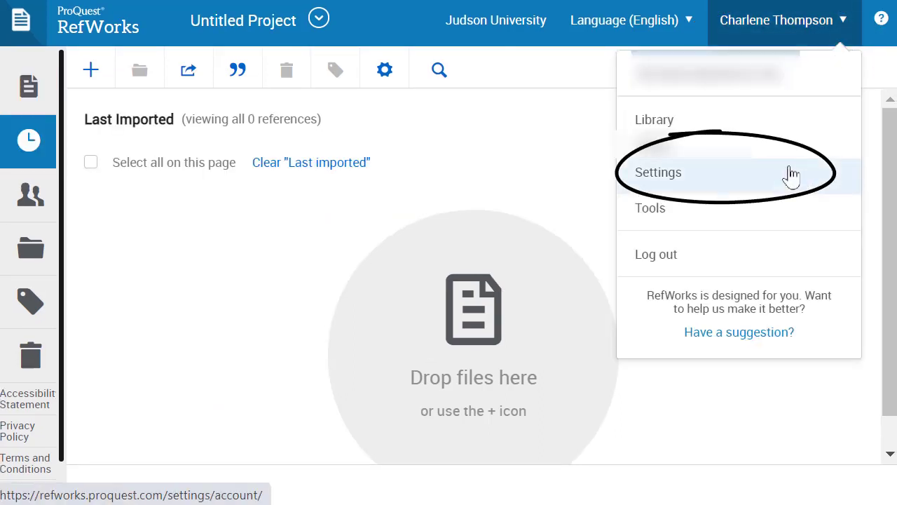
{"action": "left_click", "coordinate": [656, 171]}
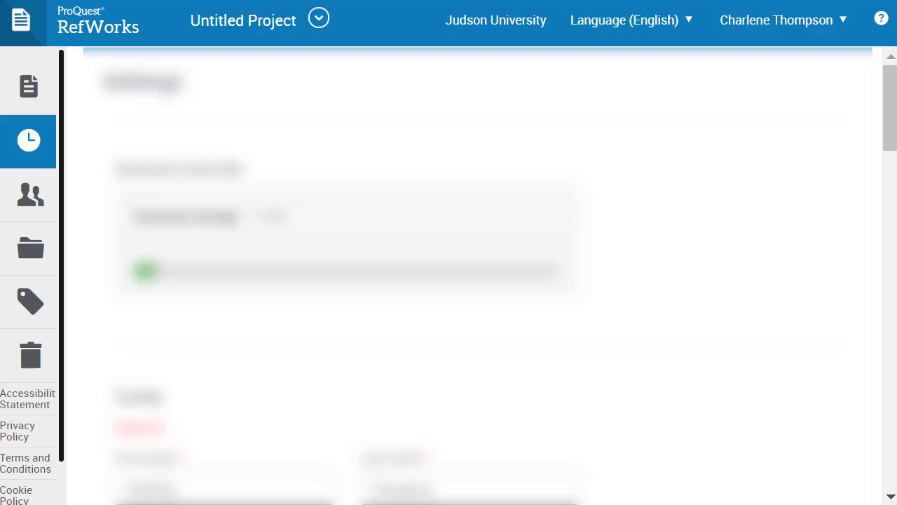
{"action": "scroll", "scroll_direction": "down", "scroll_amount": 3}
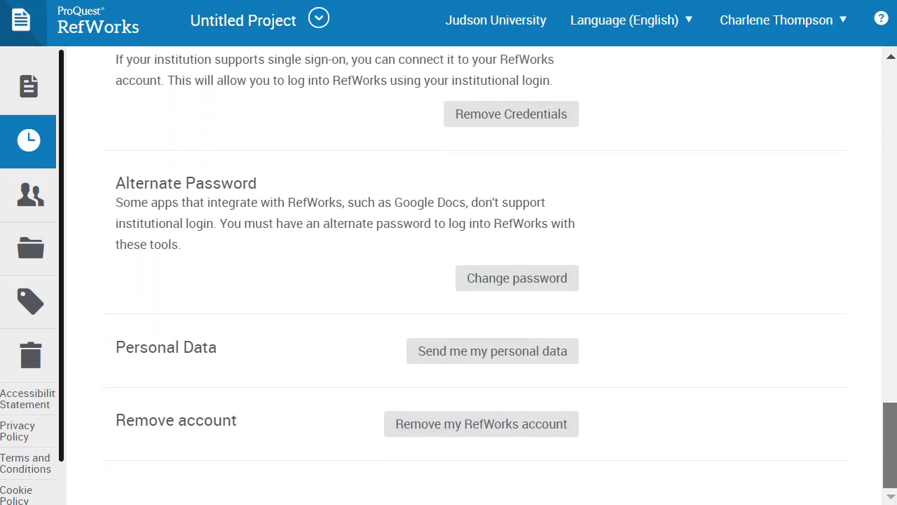
- Go to the Tools page with the Save to RefWorks and word processor add-ins
{"action": "left_click", "coordinate": [516, 277]}
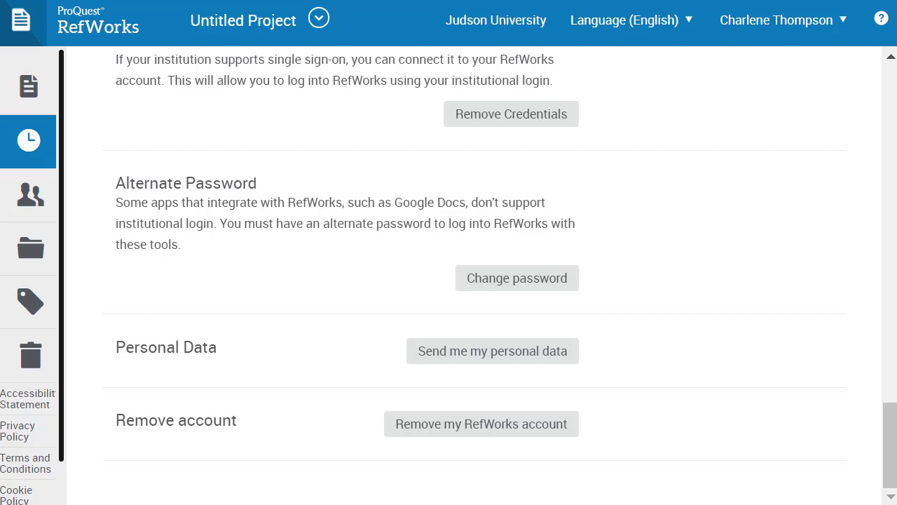
{"action": "left_click", "coordinate": [783, 20]}
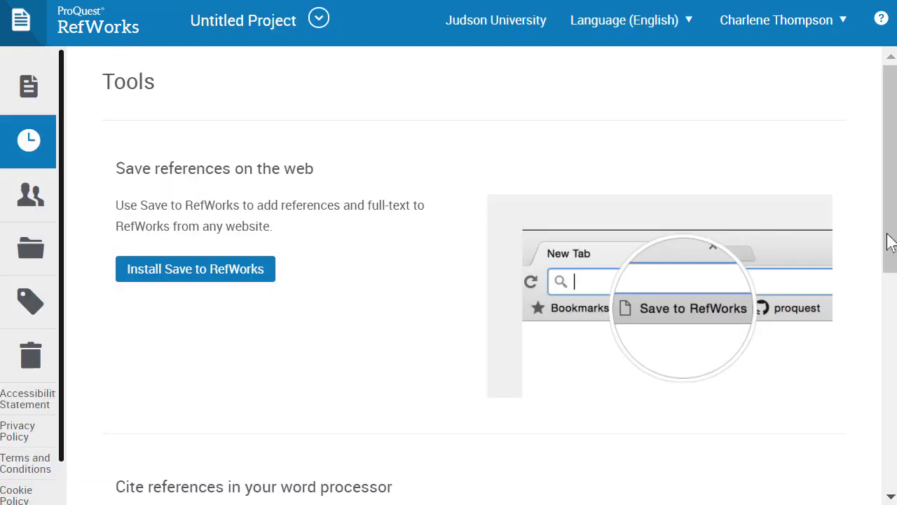
{"action": "left_click", "coordinate": [195, 270]}
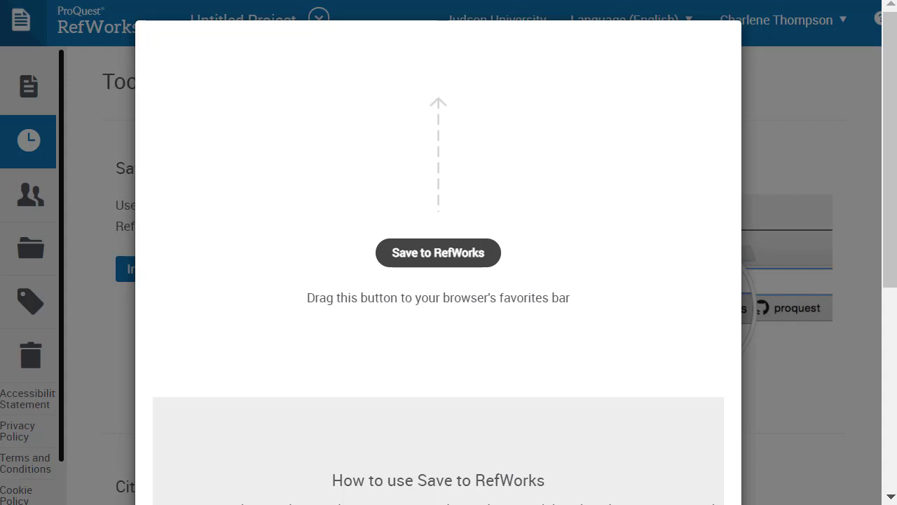
{"action": "mouse_move", "coordinate": [471, 253]}
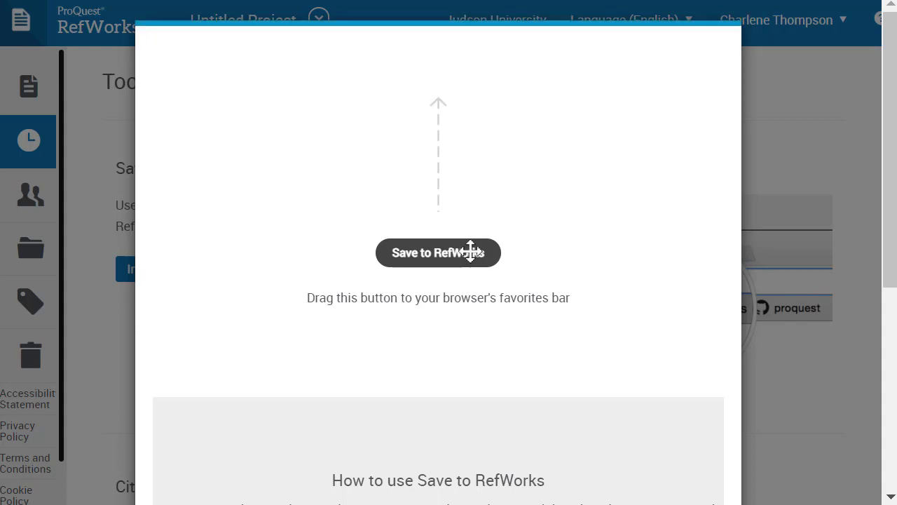
{"action": "left_click_drag", "start_coordinate": [438, 252], "coordinate": [456, 75]}
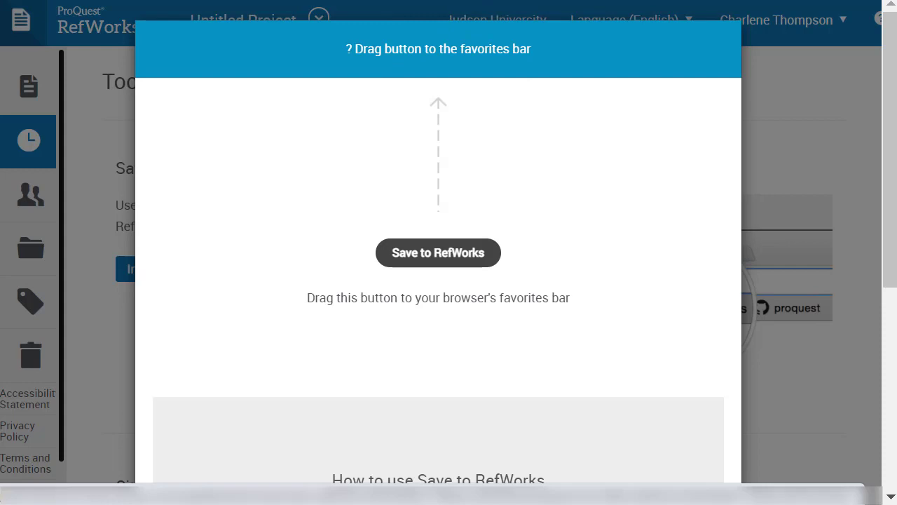
{"action": "mouse_move", "coordinate": [665, 5]}
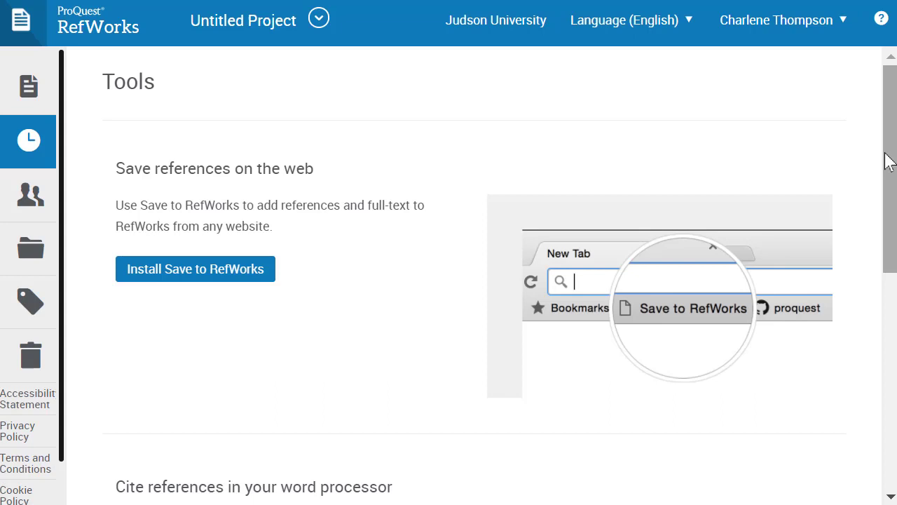
- Look over the 'Cite references in your word processor' add-ins, then return to Last Imported
{"action": "scroll", "scroll_direction": "down", "scroll_amount": 3}
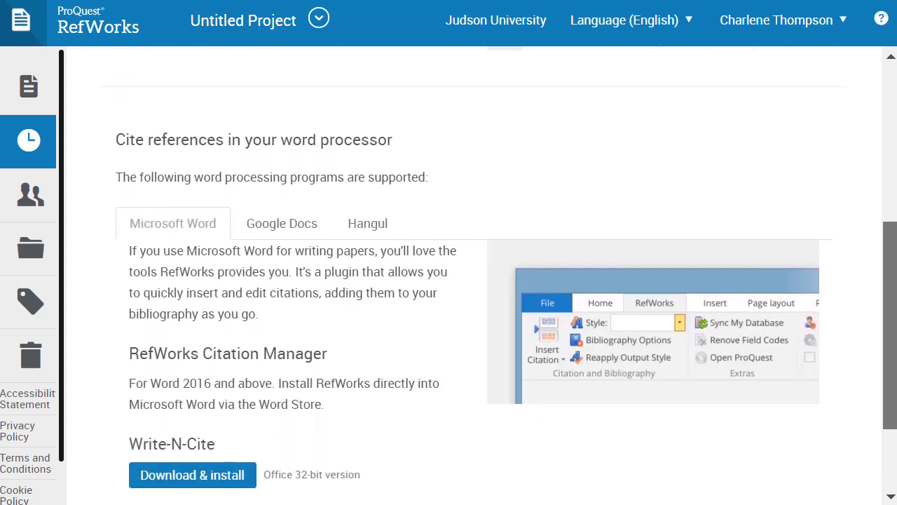
{"action": "scroll", "scroll_direction": "down", "scroll_amount": 3}
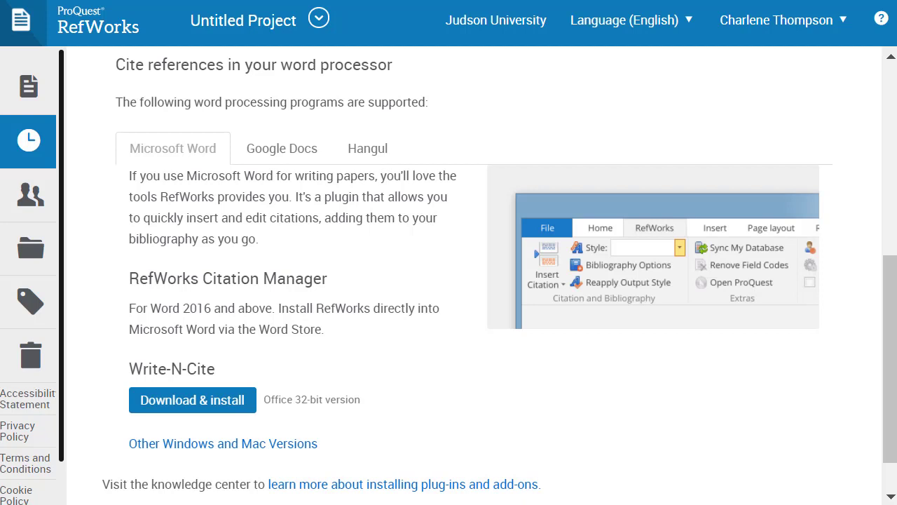
{"action": "left_click", "coordinate": [785, 19]}
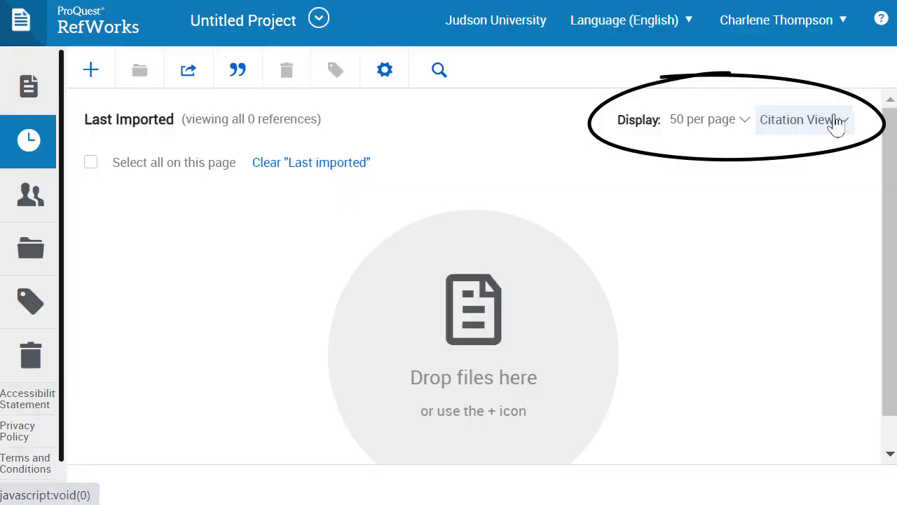
- Save institutional APA as the style used by Display > Citation View
{"action": "left_click", "coordinate": [802, 119]}
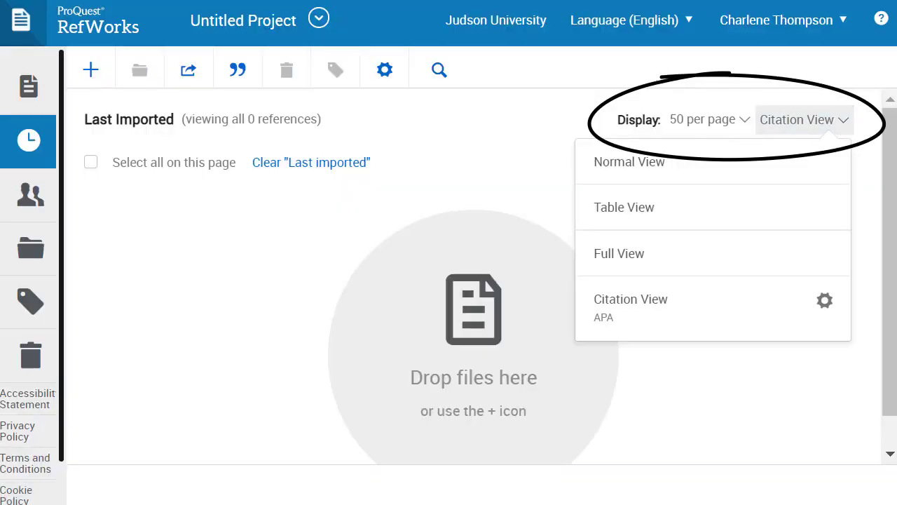
{"action": "mouse_move", "coordinate": [826, 308]}
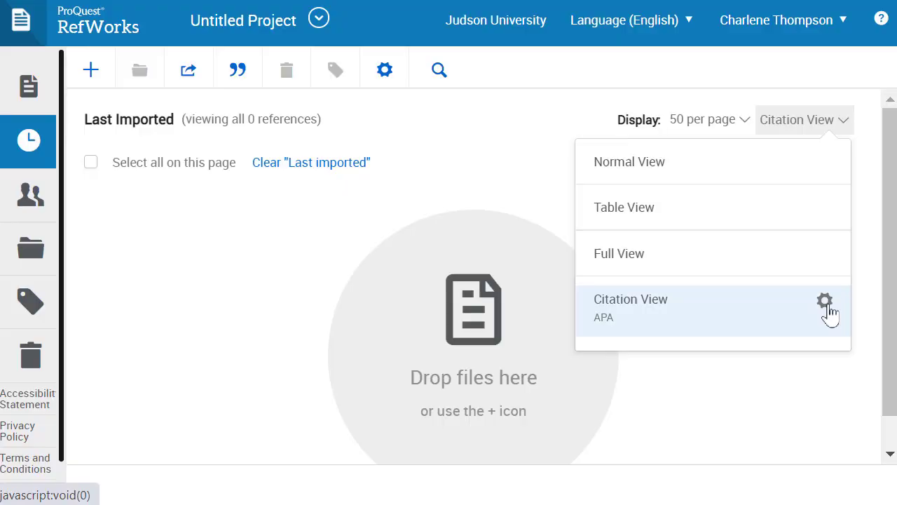
{"action": "left_click", "coordinate": [825, 298]}
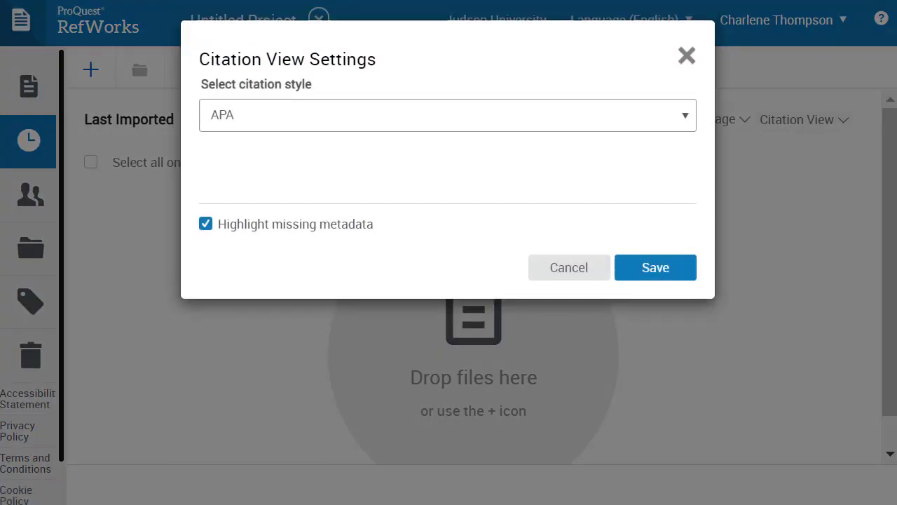
{"action": "mouse_move", "coordinate": [704, 123]}
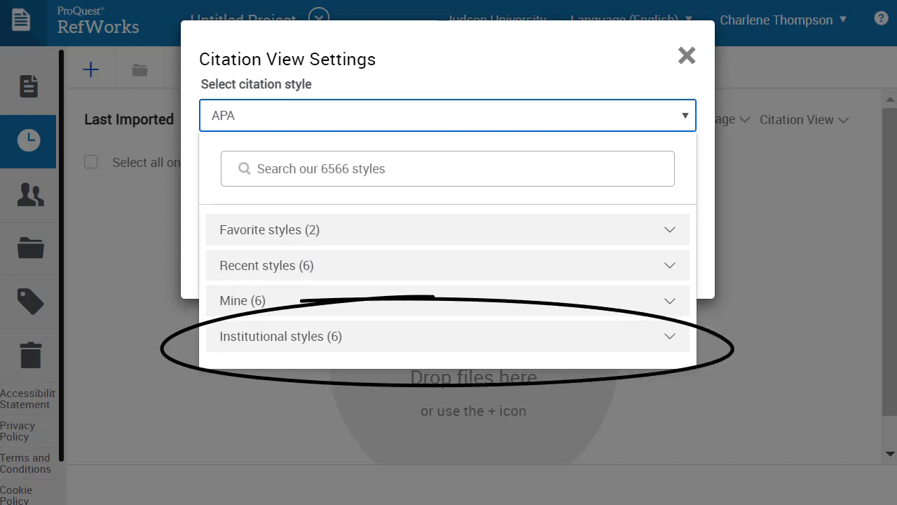
{"action": "left_click", "coordinate": [440, 337]}
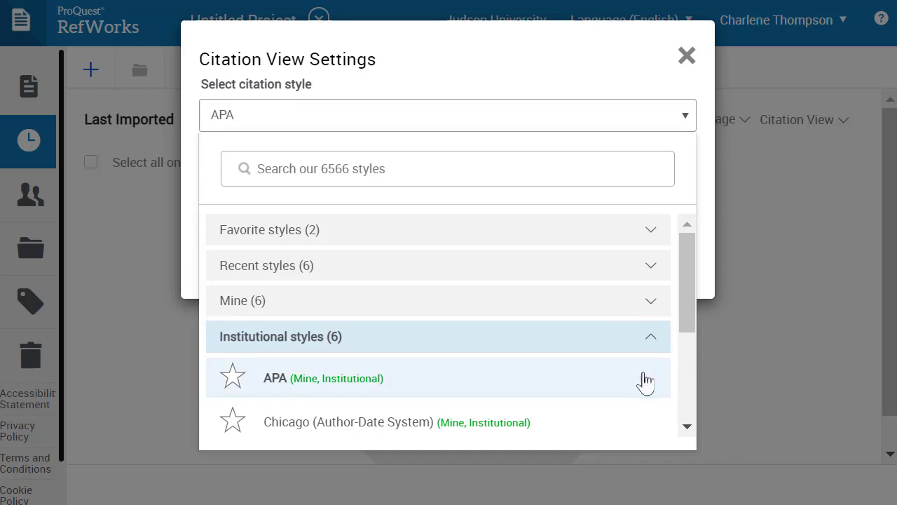
{"action": "left_click", "coordinate": [322, 379]}
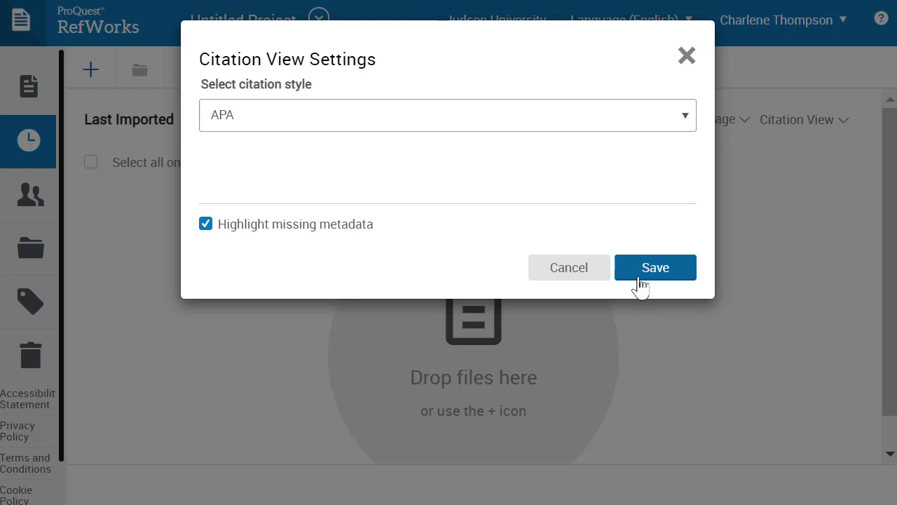
{"action": "left_click", "coordinate": [656, 266]}
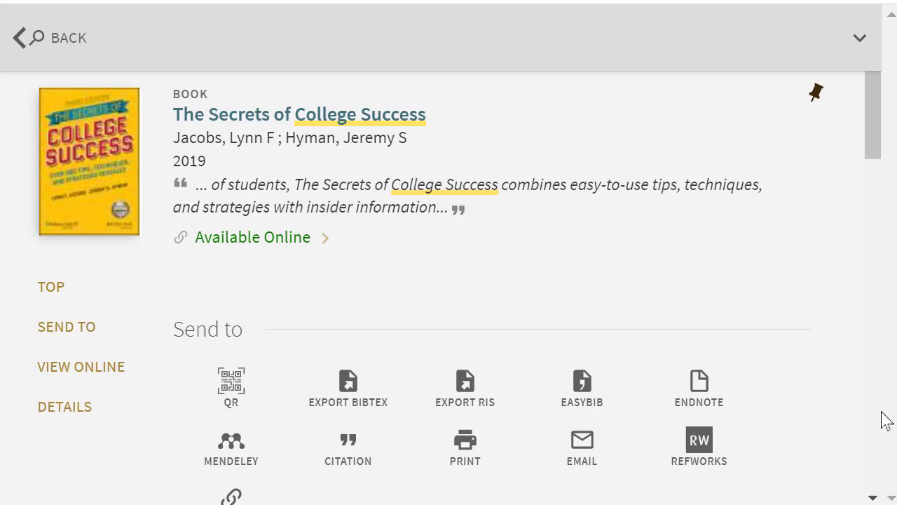
- Send The Secrets of College Success from the Primo record to RefWorks
{"action": "left_click", "coordinate": [698, 440]}
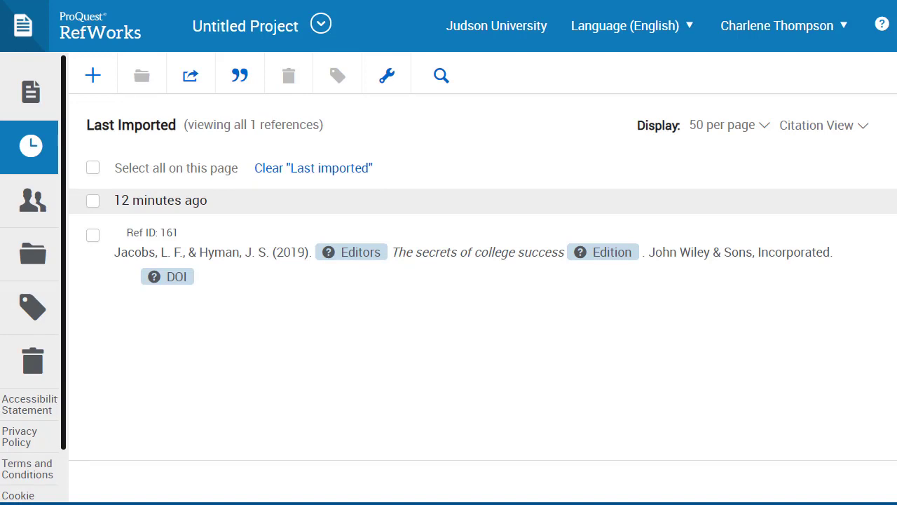
{"action": "mouse_move", "coordinate": [718, 273]}
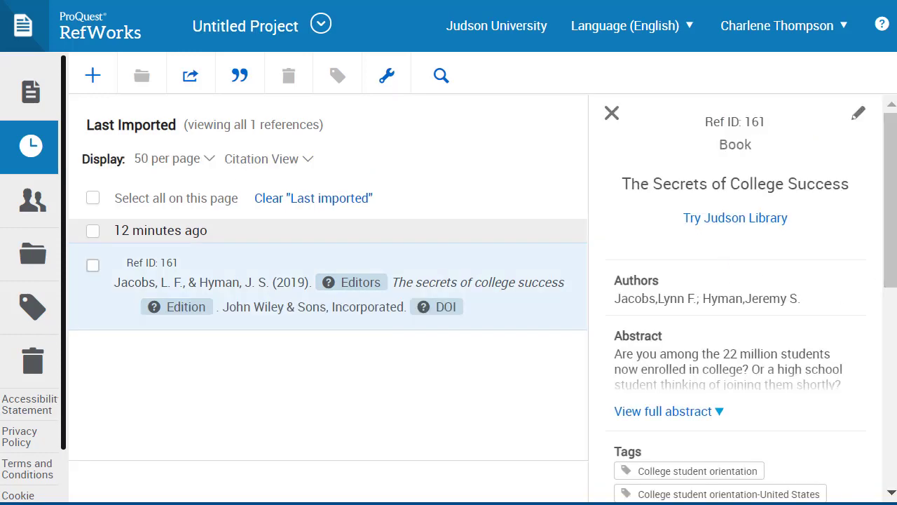
- Review the imported book's edit form fields, then close its reference details pane
{"action": "left_click", "coordinate": [858, 112]}
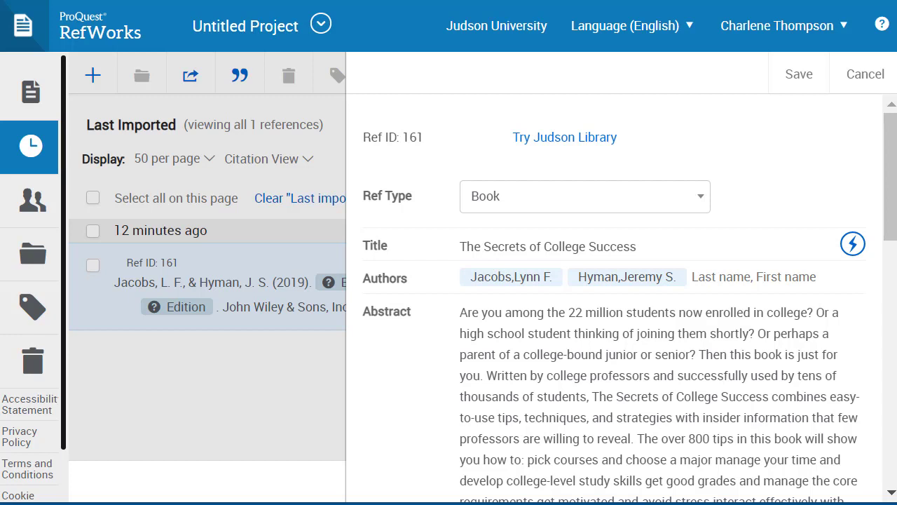
{"action": "scroll", "scroll_direction": "down", "scroll_amount": 3}
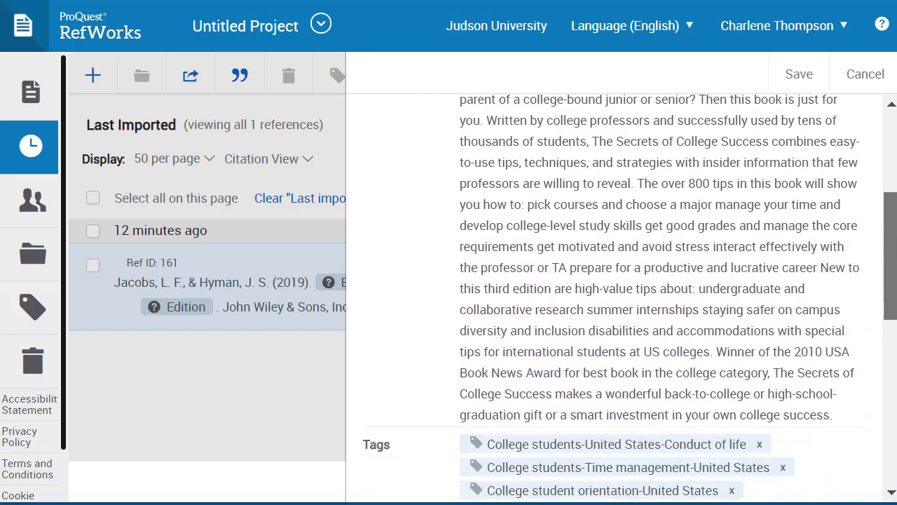
{"action": "scroll", "scroll_direction": "down", "scroll_amount": 3}
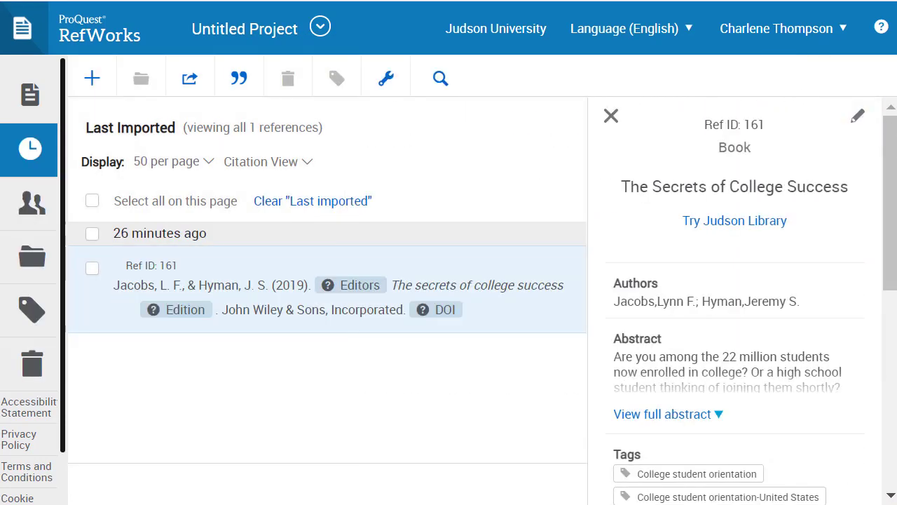
{"action": "mouse_move", "coordinate": [611, 115]}
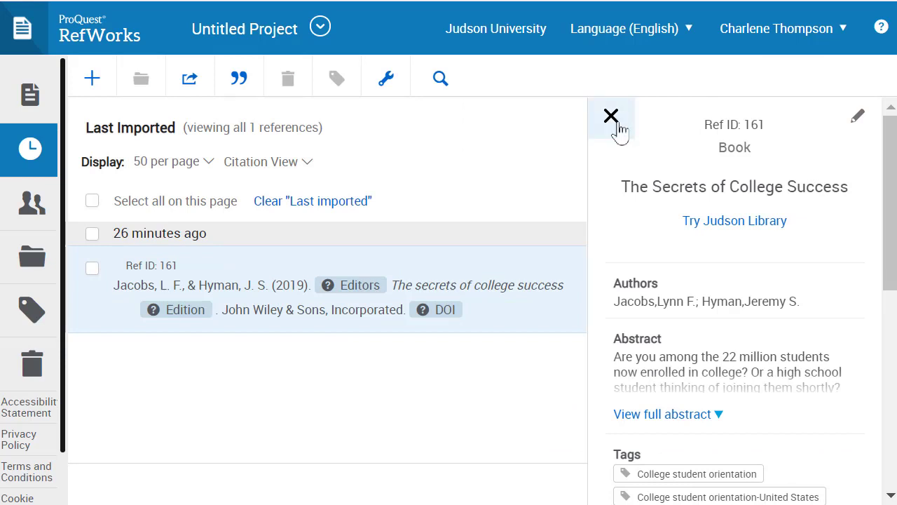
{"action": "left_click", "coordinate": [611, 115]}
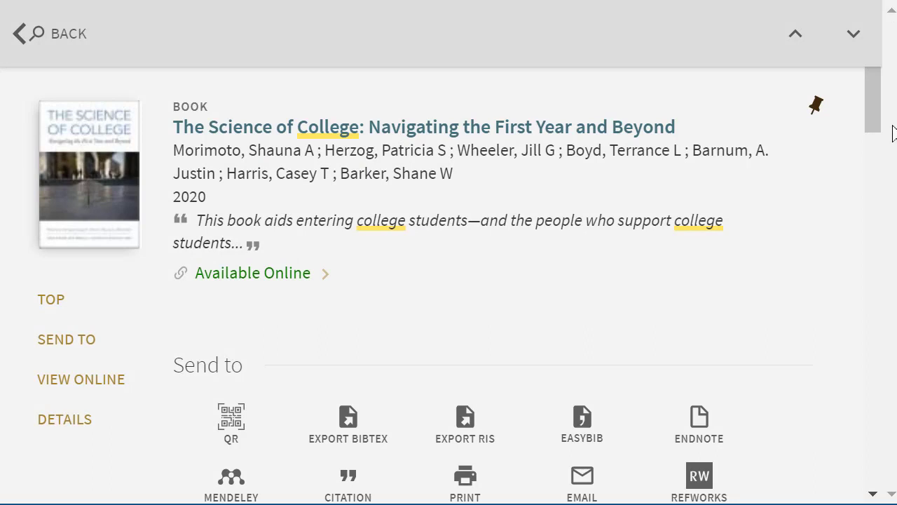
- Send The Science of College record to RefWorks, exporting to the newest version
{"action": "scroll", "scroll_direction": "down", "scroll_amount": 3}
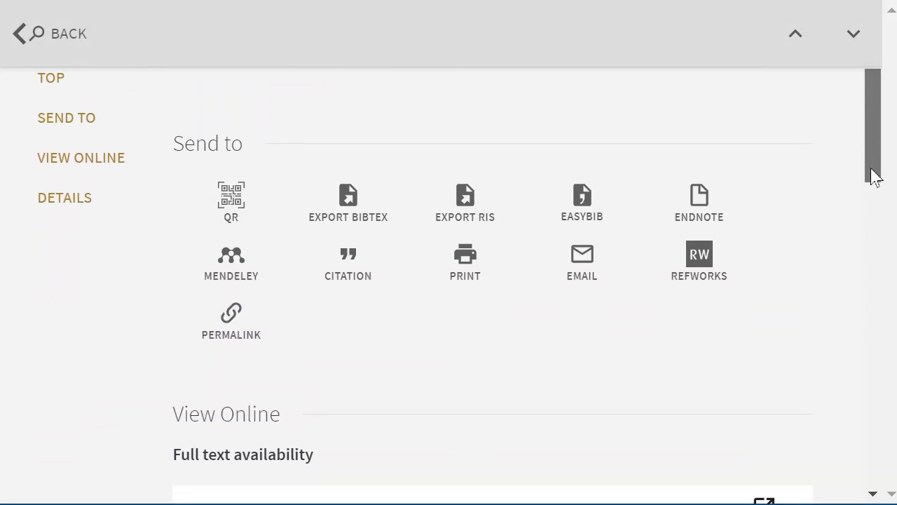
{"action": "mouse_move", "coordinate": [717, 279]}
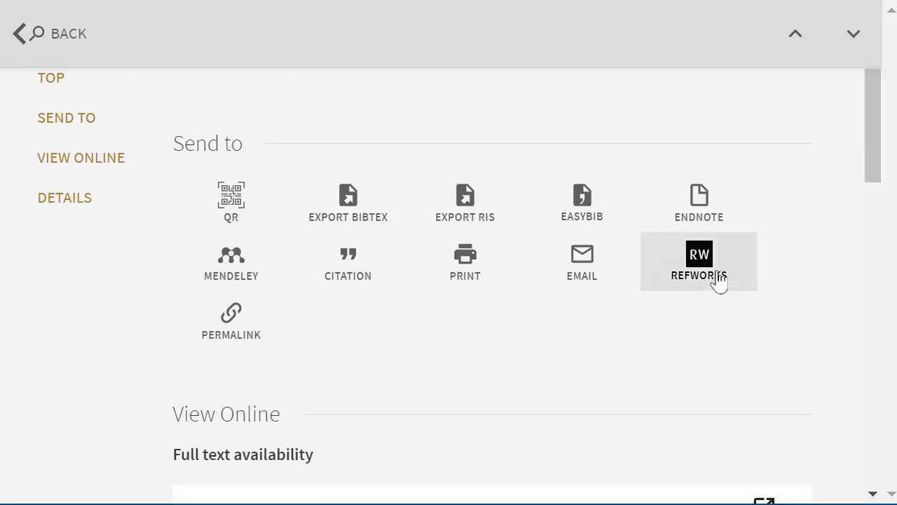
{"action": "left_click", "coordinate": [698, 262]}
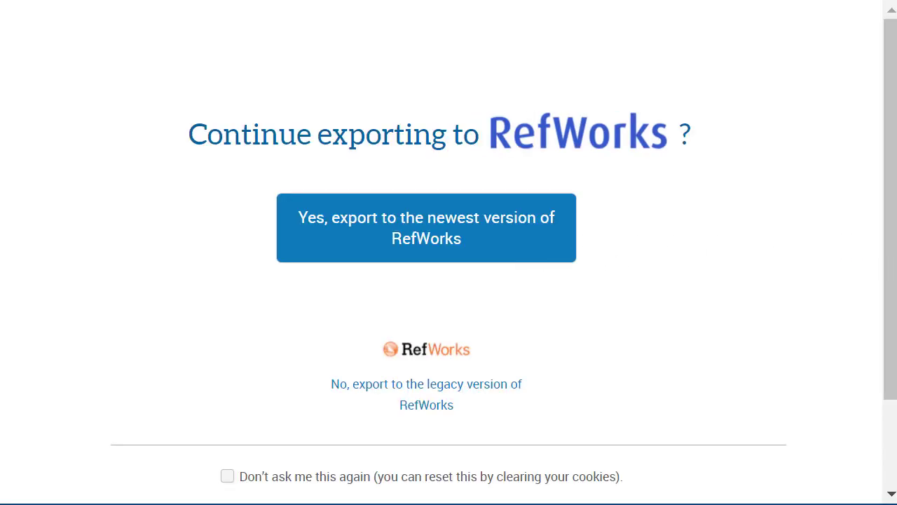
{"action": "left_click", "coordinate": [427, 227]}
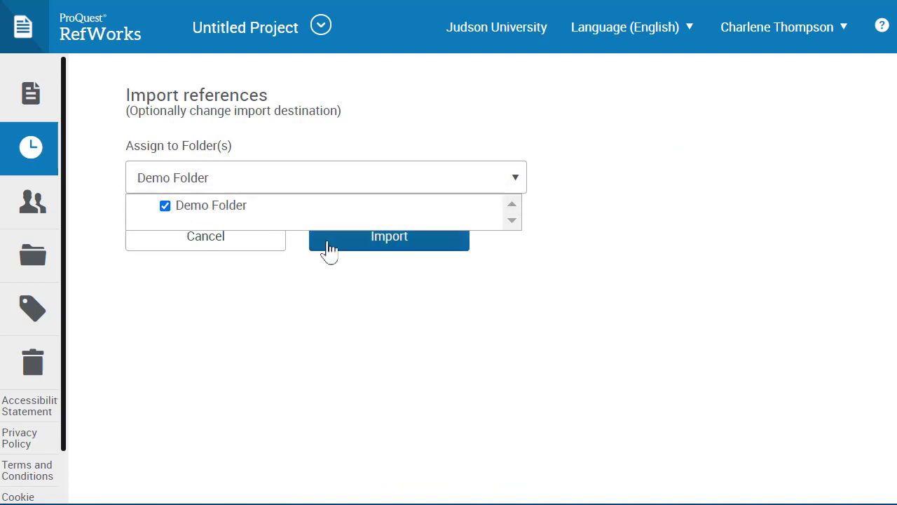
- Import the reference into Demo Folder and dismiss the import complete message
{"action": "left_click", "coordinate": [389, 236]}
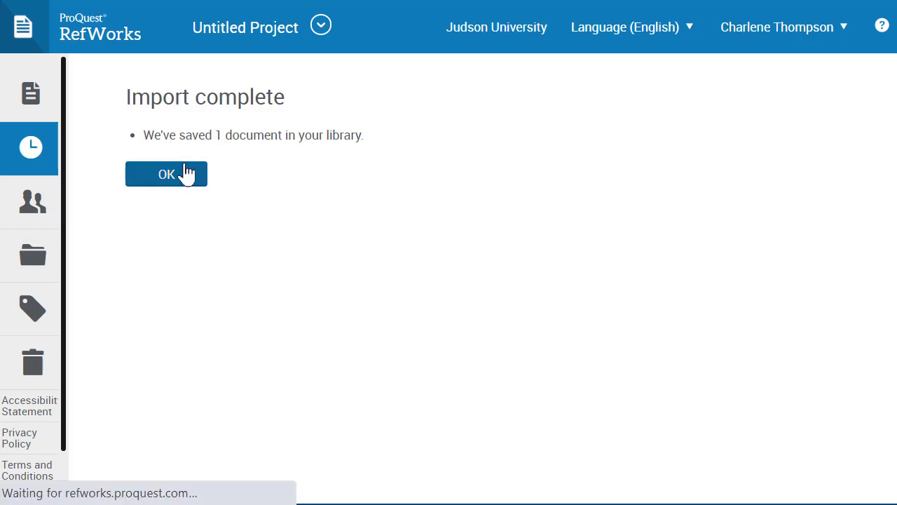
{"action": "left_click", "coordinate": [165, 174]}
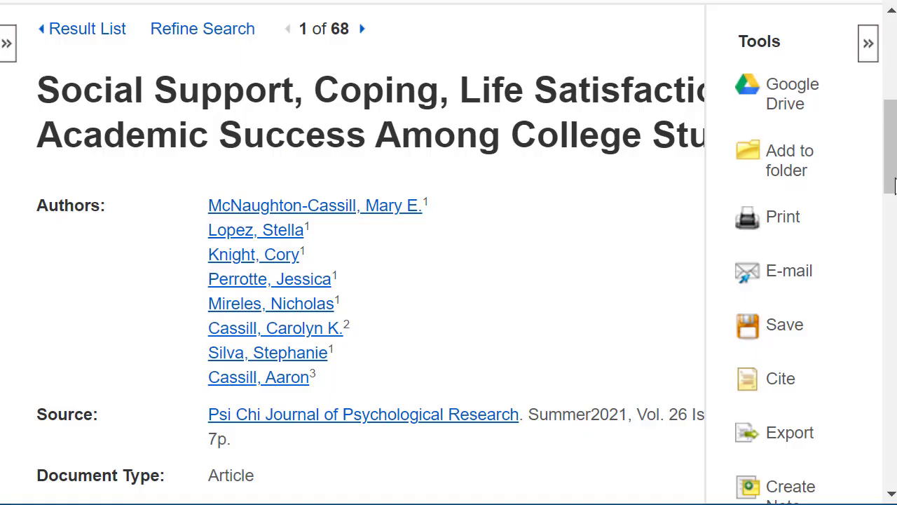
- Save the EBSCOhost article export using Direct Export to RefWorks
{"action": "scroll", "scroll_direction": "down", "scroll_amount": 3}
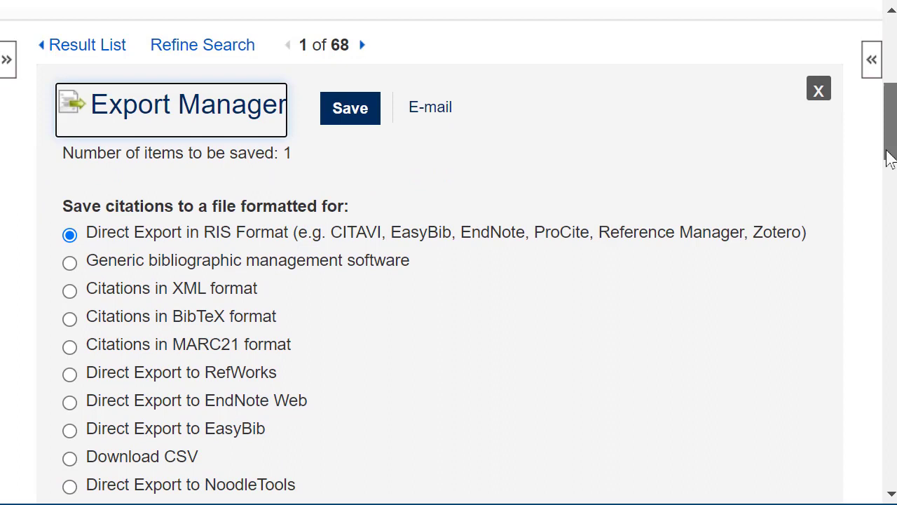
{"action": "scroll", "scroll_direction": "down", "scroll_amount": 3}
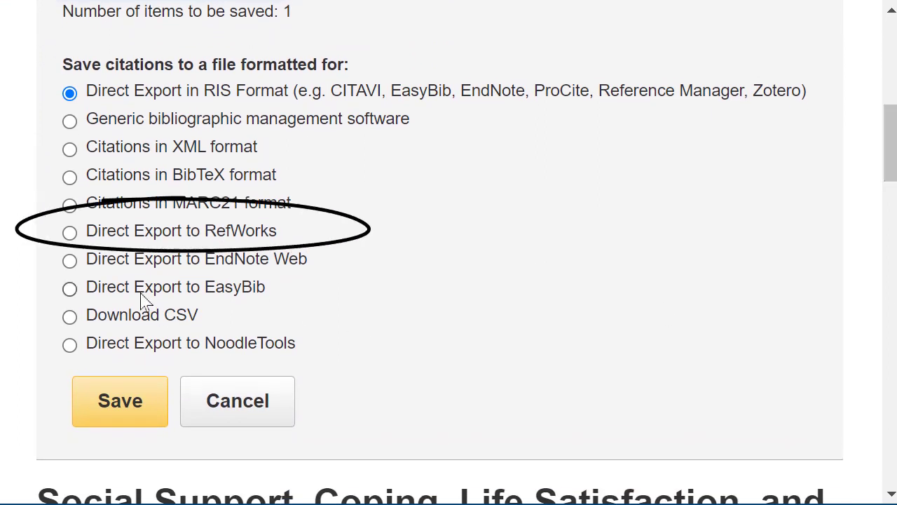
{"action": "left_click", "coordinate": [70, 233]}
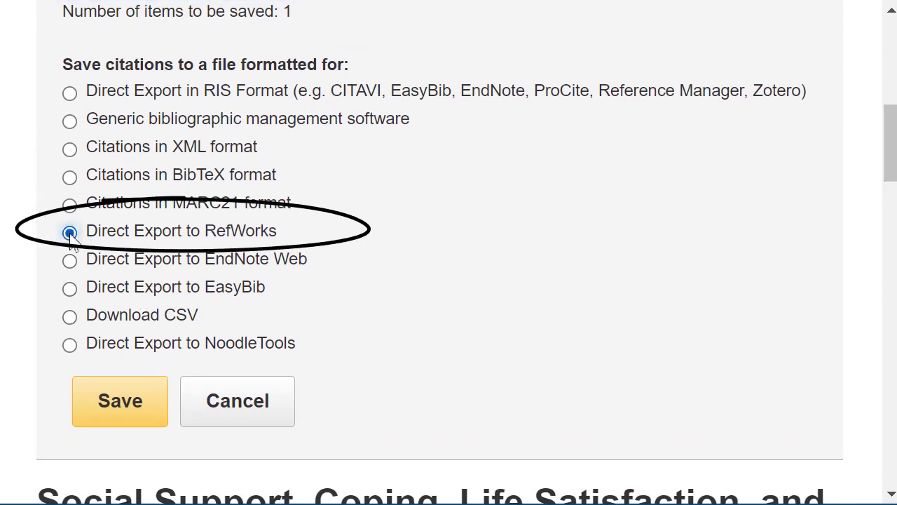
{"action": "left_click", "coordinate": [120, 401]}
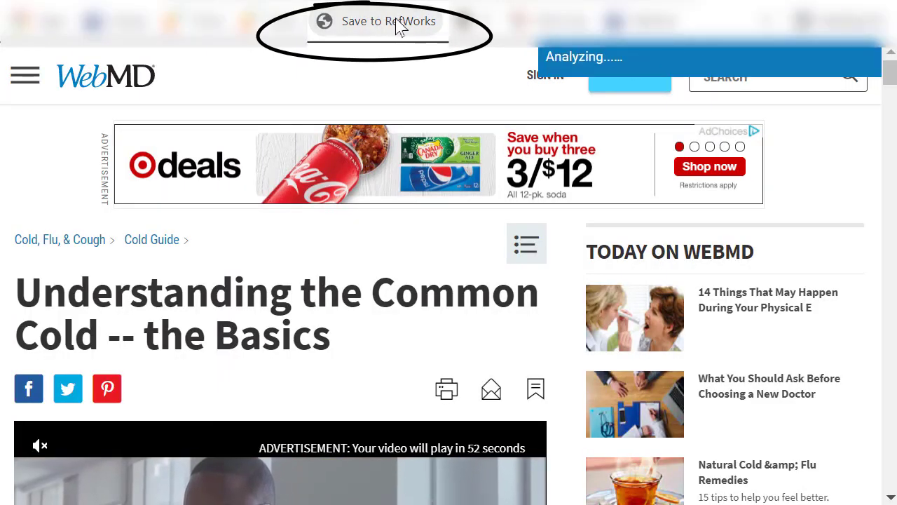
- Save the WebMD common cold page to RefWorks with the Save to RefWorks bookmarklet
{"action": "left_click", "coordinate": [390, 21]}
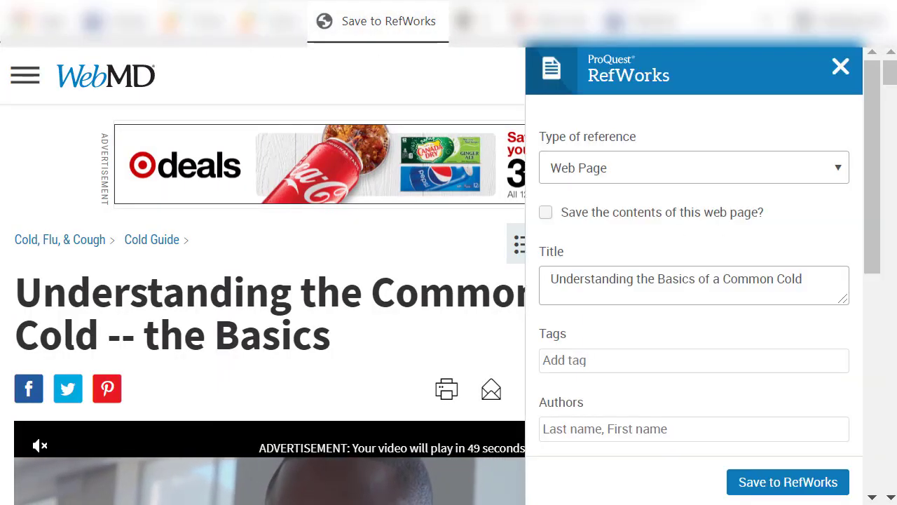
{"action": "left_click", "coordinate": [788, 482]}
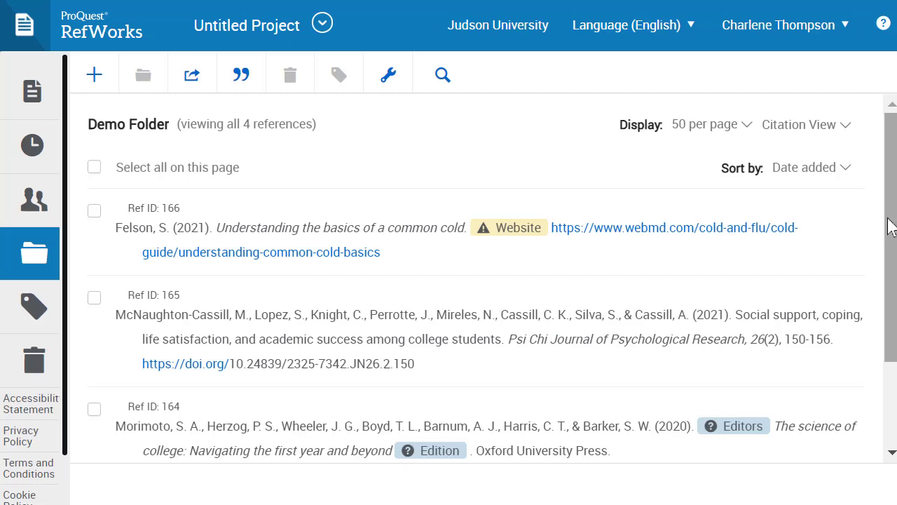
{"action": "scroll", "scroll_direction": "down", "scroll_amount": 3}
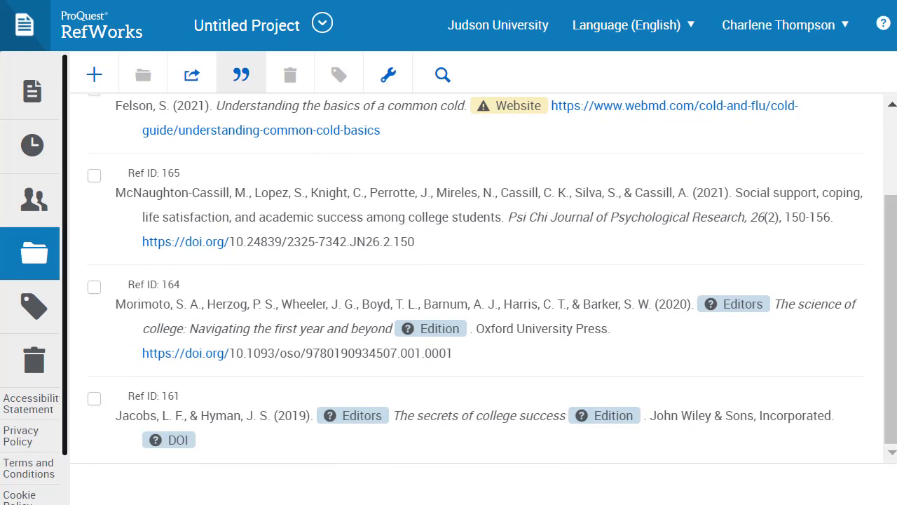
{"action": "mouse_move", "coordinate": [95, 177]}
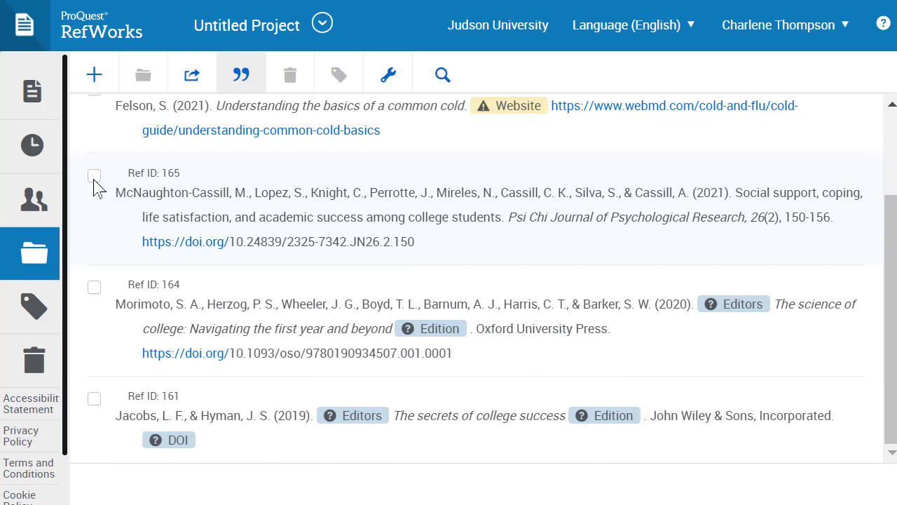
- Check the McNaughton-Cassill (Ref ID 165) and Jacobs (Ref ID 161) references for a bibliography
{"action": "left_click", "coordinate": [94, 176]}
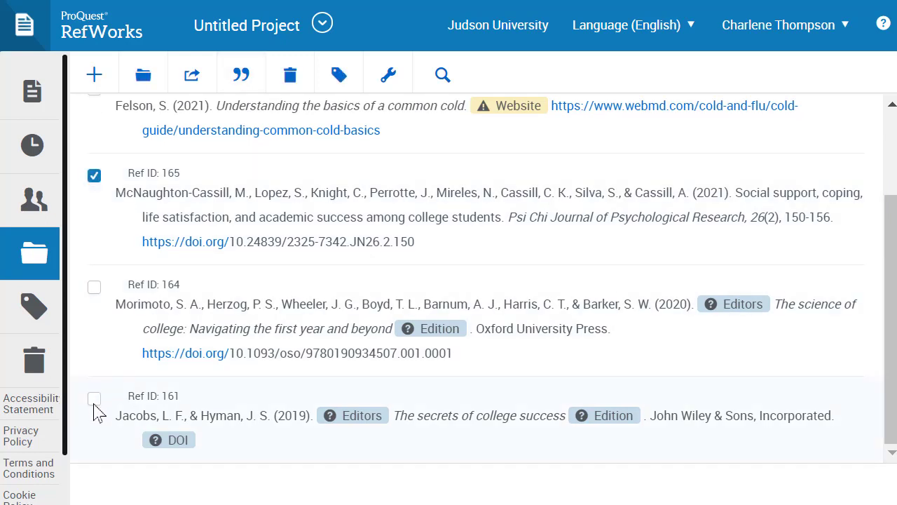
{"action": "left_click", "coordinate": [94, 398]}
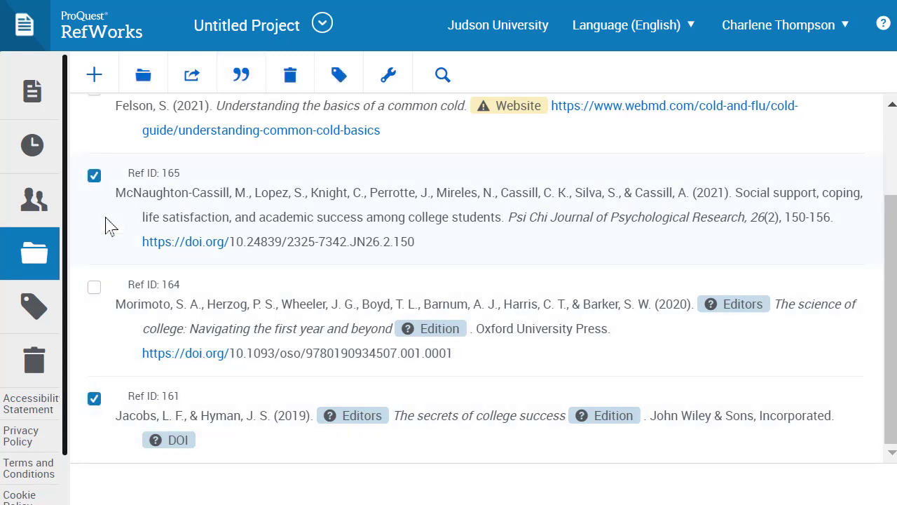
{"action": "left_click", "coordinate": [241, 74]}
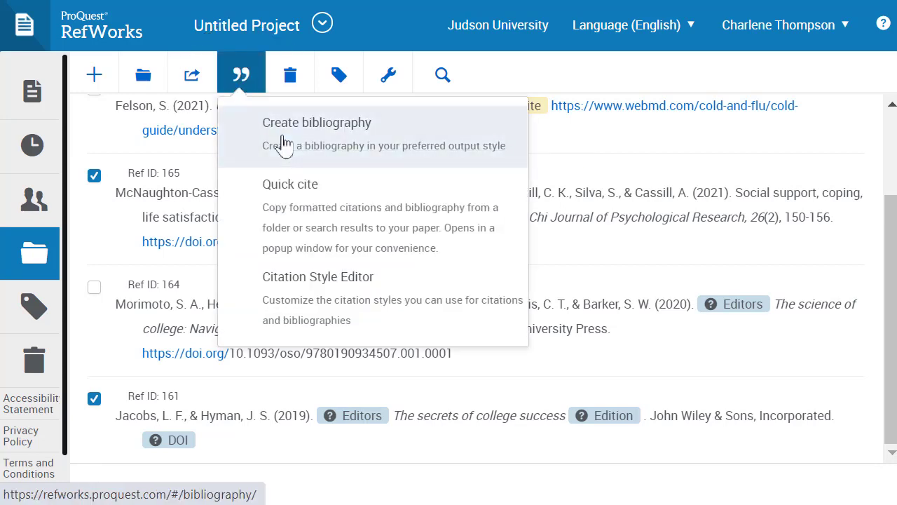
- Create an APA bibliography of the two marked references and copy it to the clipboard
{"action": "left_click", "coordinate": [317, 124]}
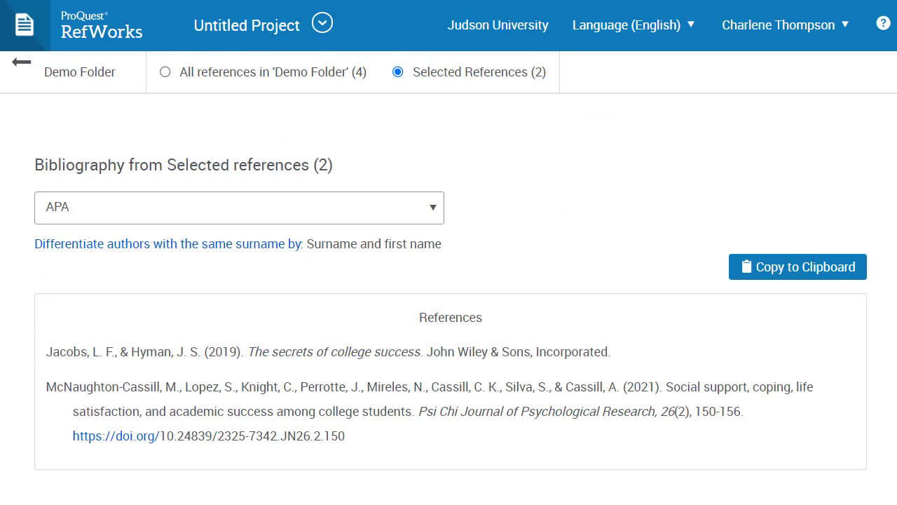
{"action": "mouse_move", "coordinate": [772, 278]}
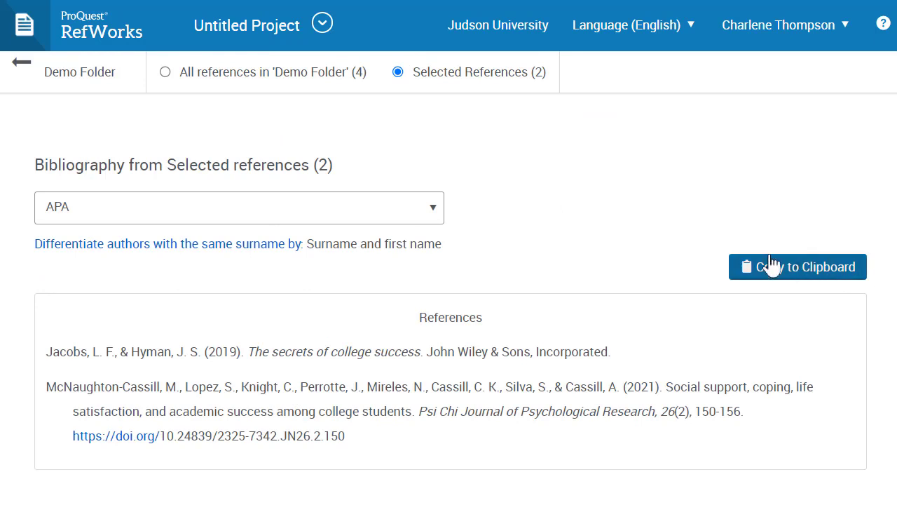
{"action": "left_click", "coordinate": [796, 266]}
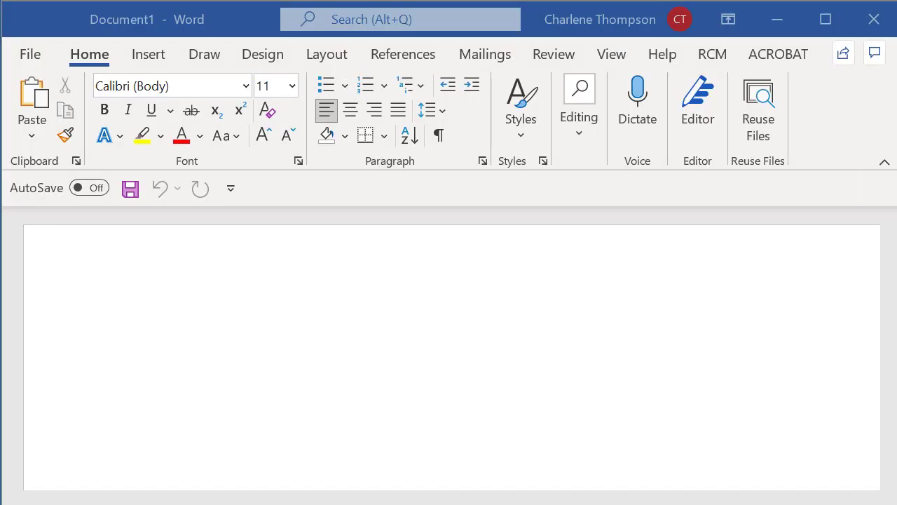
{"action": "mouse_move", "coordinate": [213, 58]}
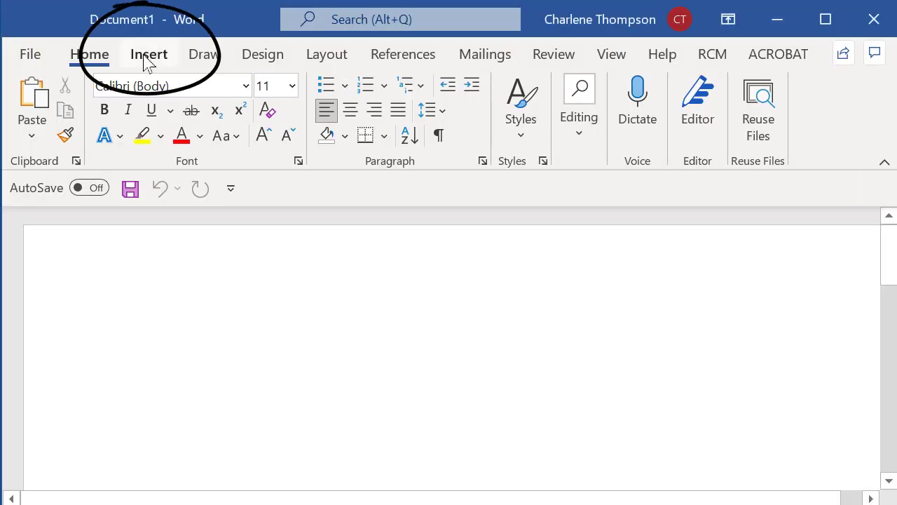
- Switch the Word ribbon to the Insert commands
{"action": "left_click", "coordinate": [149, 53]}
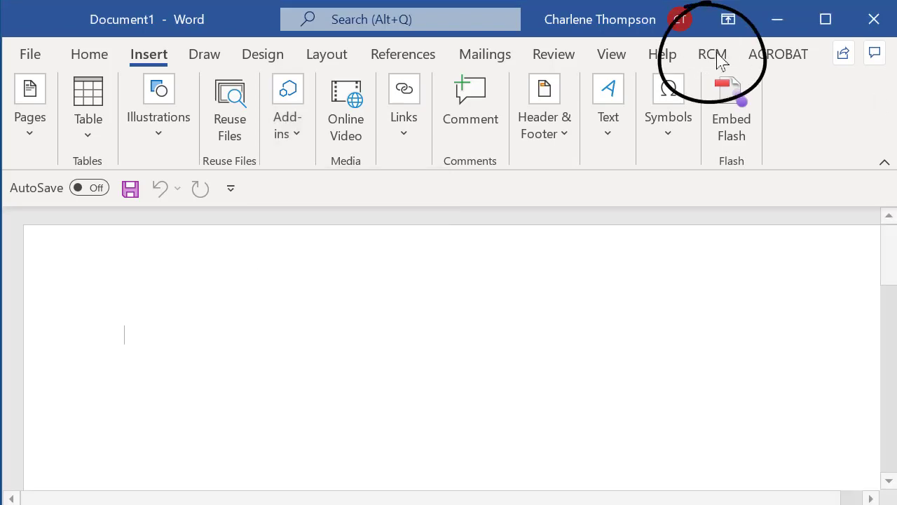
- Launch the RefWorks Citation Manager sidebar and review its settings menu, keeping APA style
{"action": "left_click", "coordinate": [713, 53]}
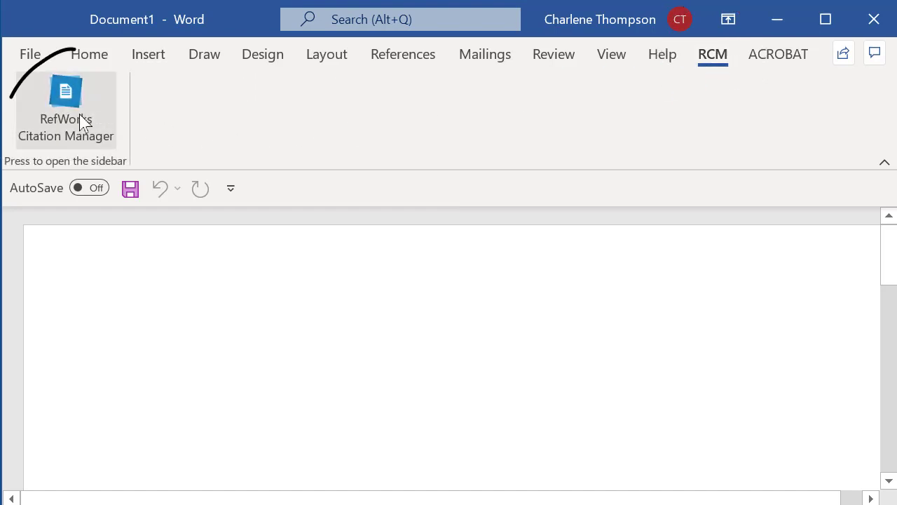
{"action": "left_click", "coordinate": [64, 98]}
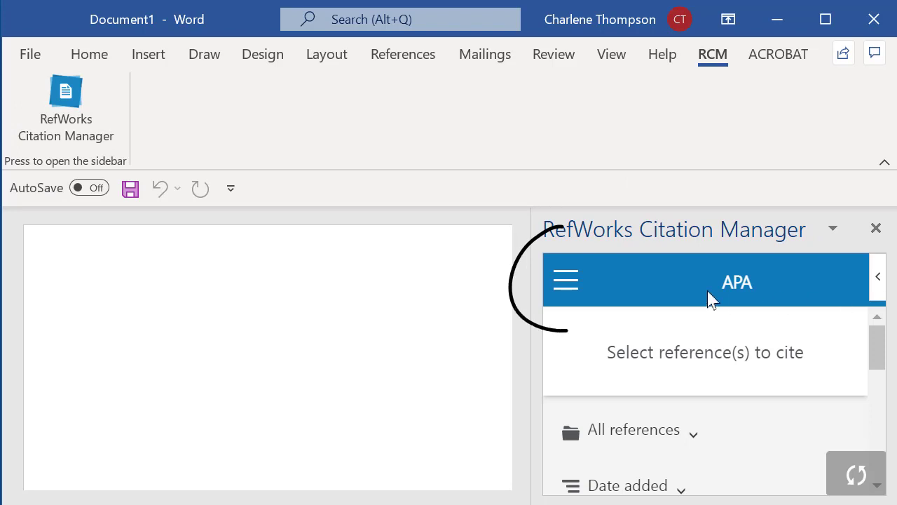
{"action": "left_click", "coordinate": [567, 279]}
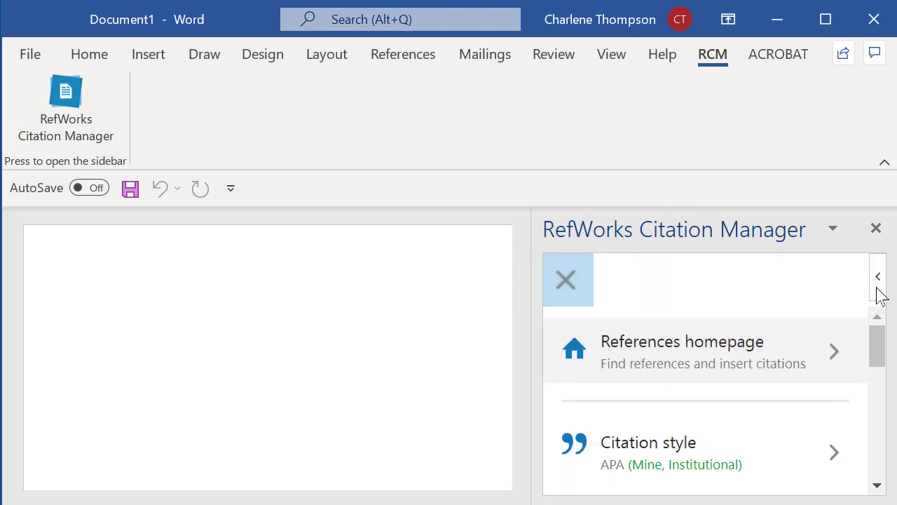
{"action": "scroll", "scroll_direction": "down", "scroll_amount": 3}
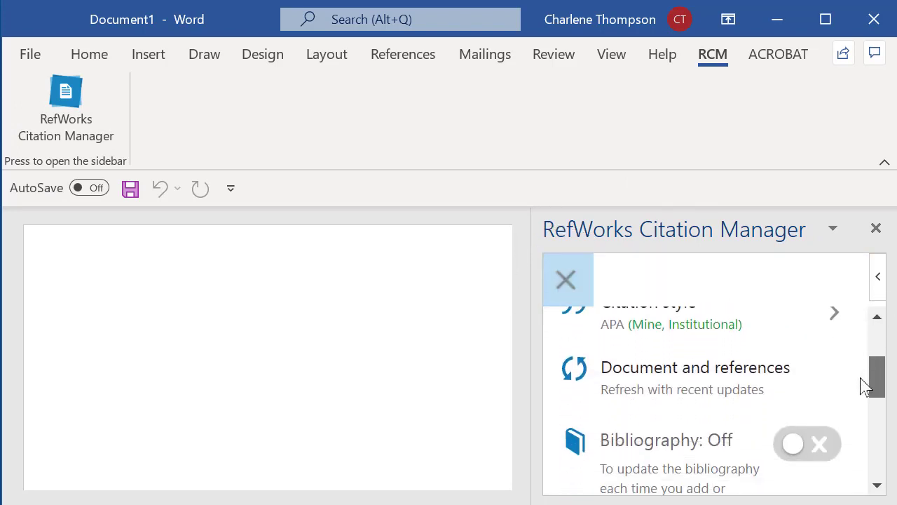
{"action": "scroll", "scroll_direction": "down", "scroll_amount": 3}
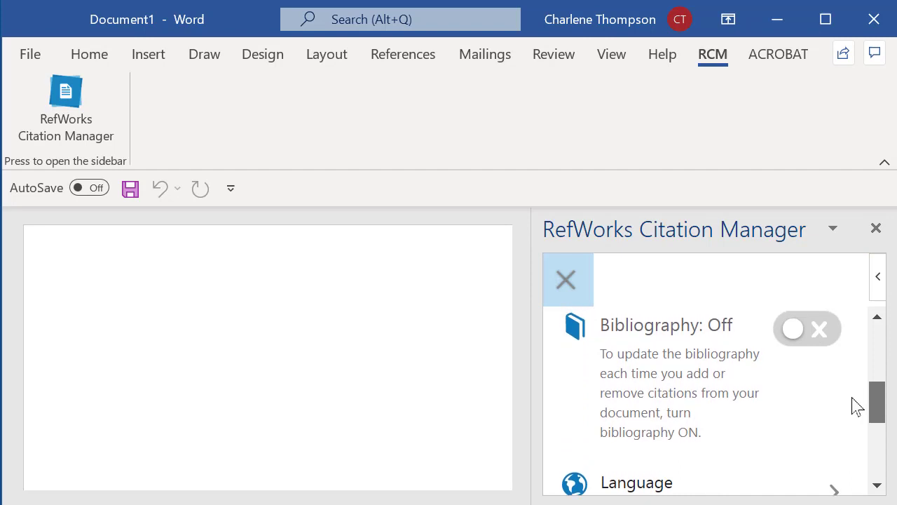
{"action": "left_click", "coordinate": [806, 328]}
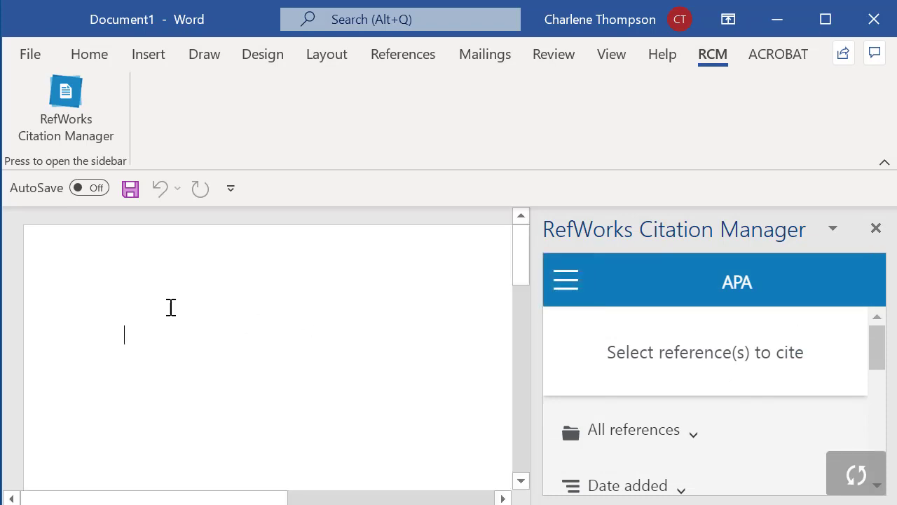
- Begin the document body with the text "This is an example"
{"action": "type", "text": "This is"}
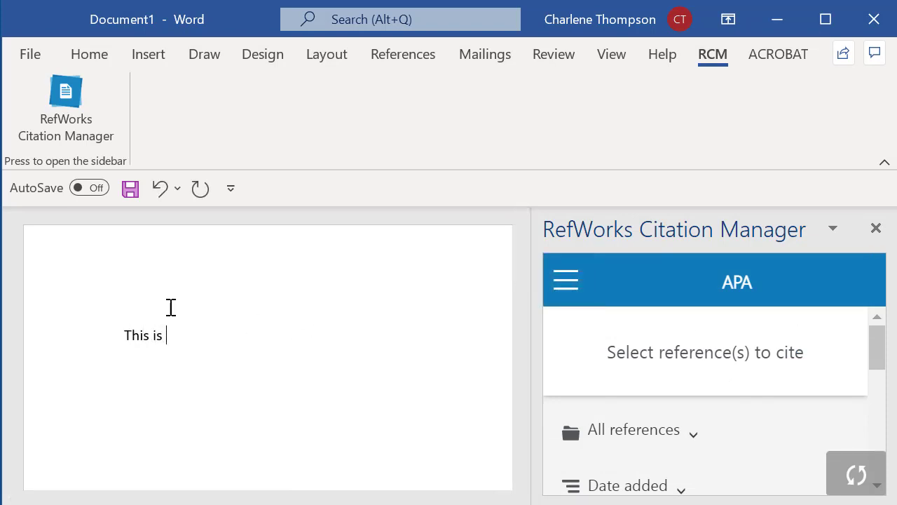
{"action": "type", "text": "an example"}
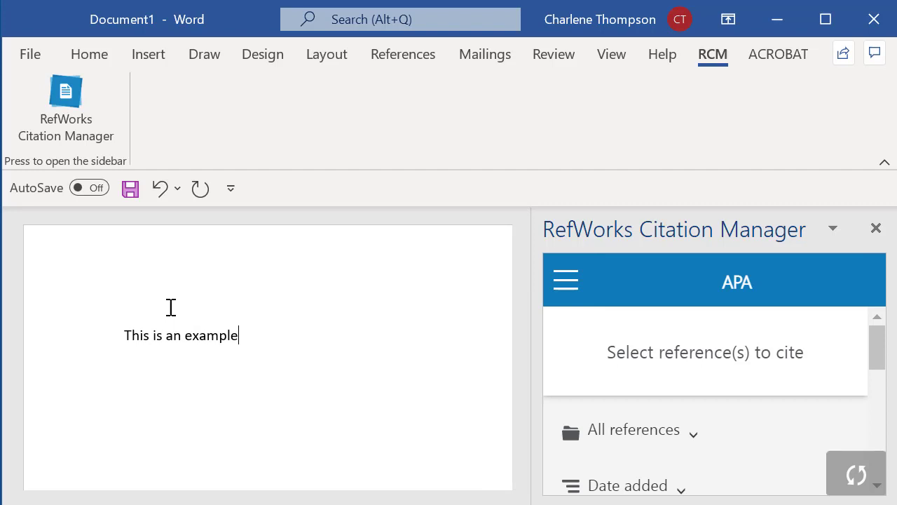